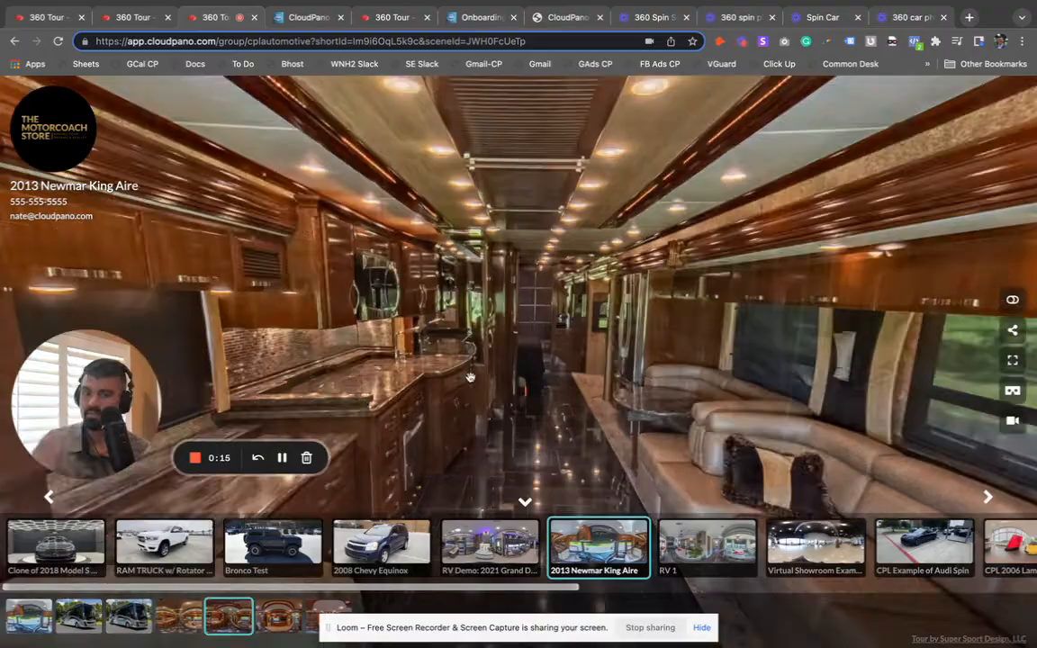
- Pan around the 2013 Newmar King Aire interior lounge before heading to the exterior scene
drag(468, 377, 664, 346)
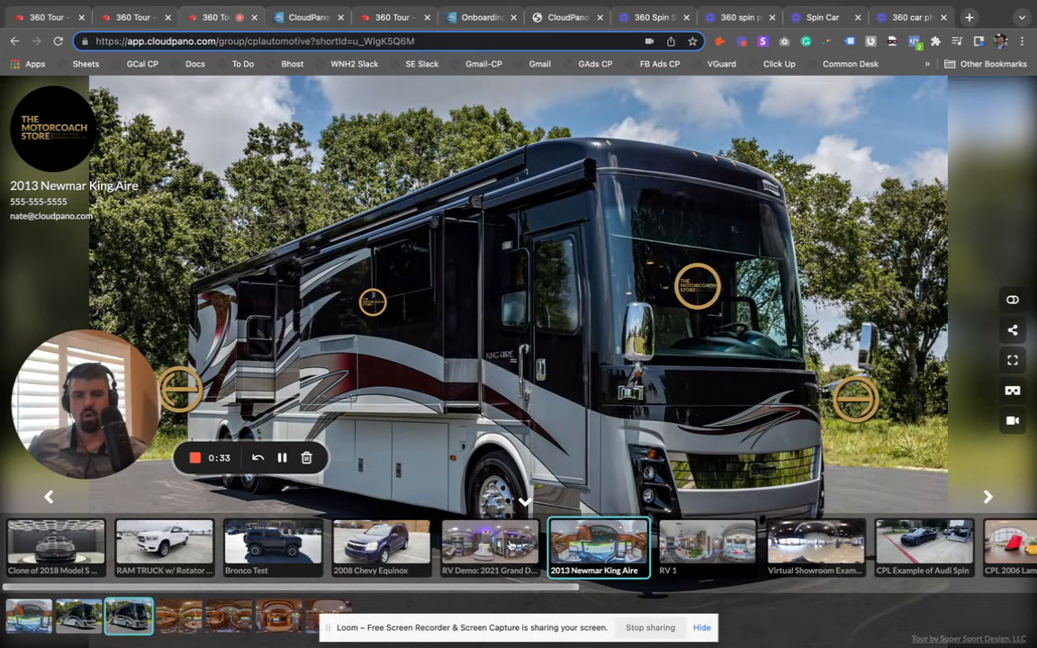
- Launch the 2021 Grand Design Momentum 395M tour, watch its floorplan video hotspot and dismiss it
click(490, 548)
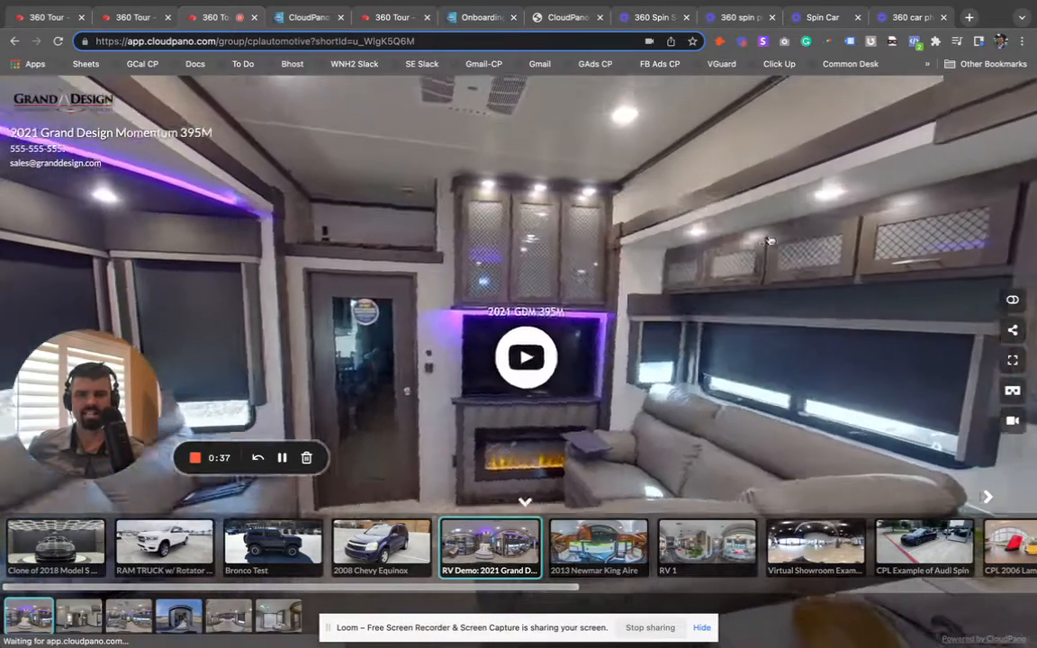
click(526, 356)
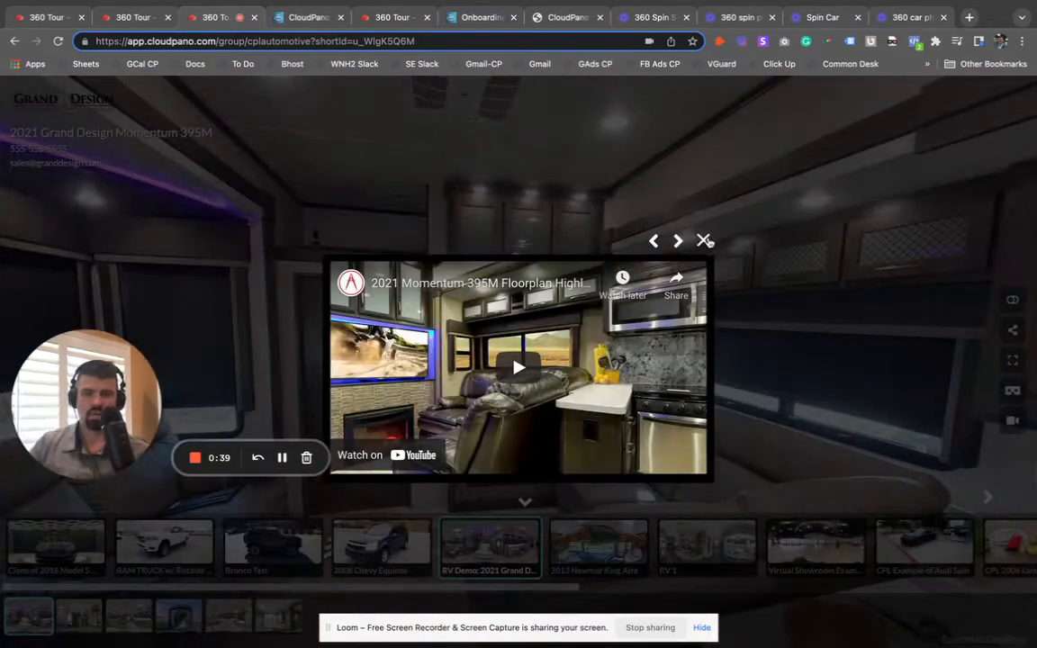
click(706, 241)
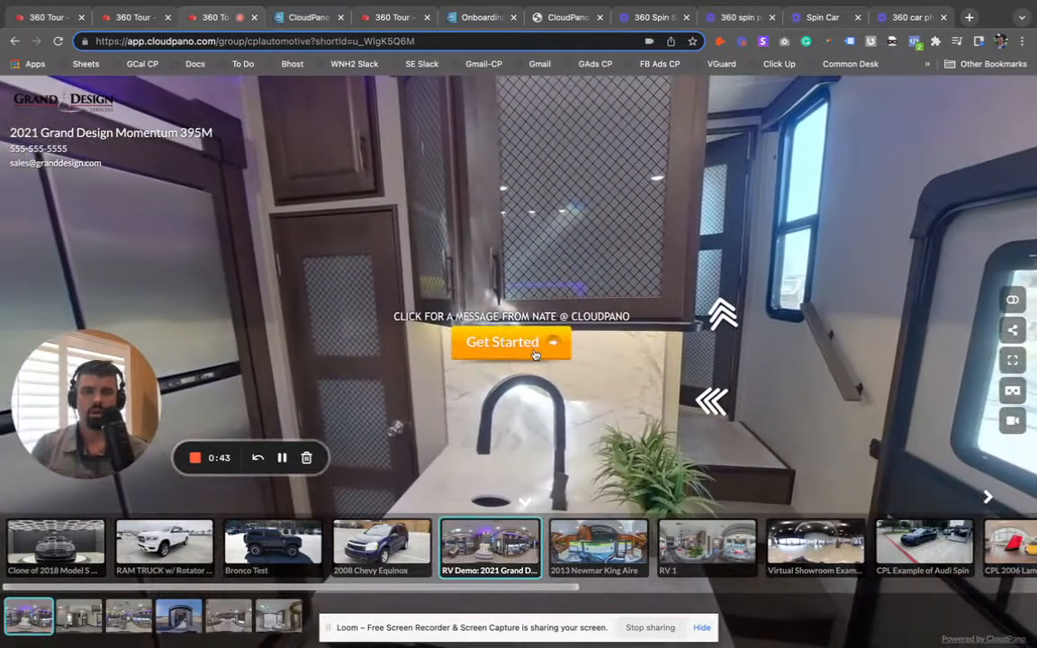
- View the Momentum 395M bed area and its bed-to-couches conversion, then switch to the 2013 Newmar King Aire tour
click(502, 343)
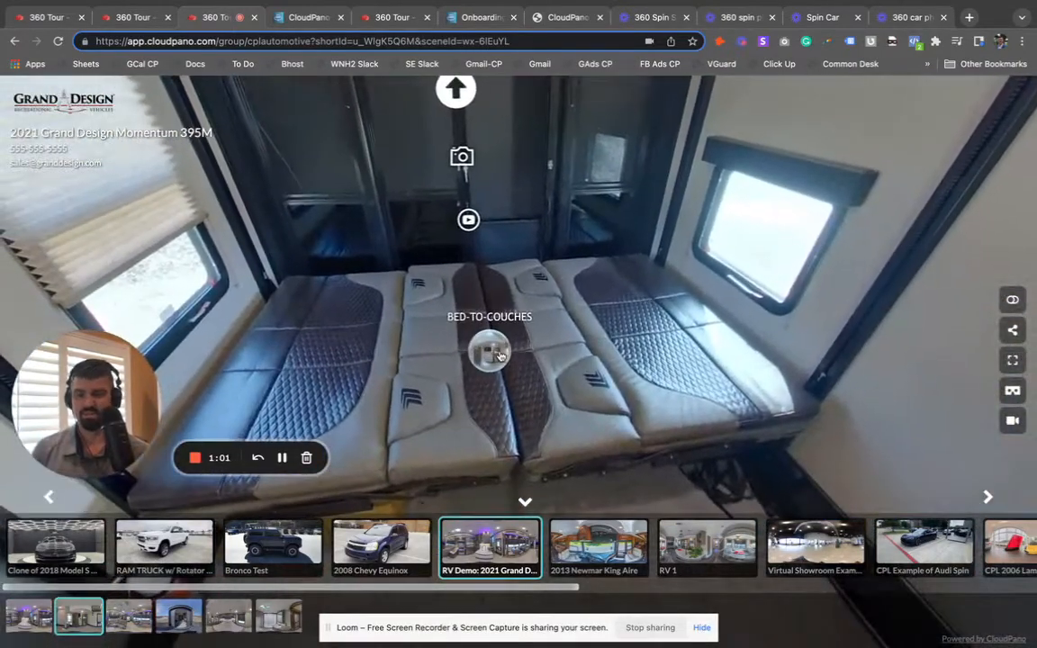
click(490, 351)
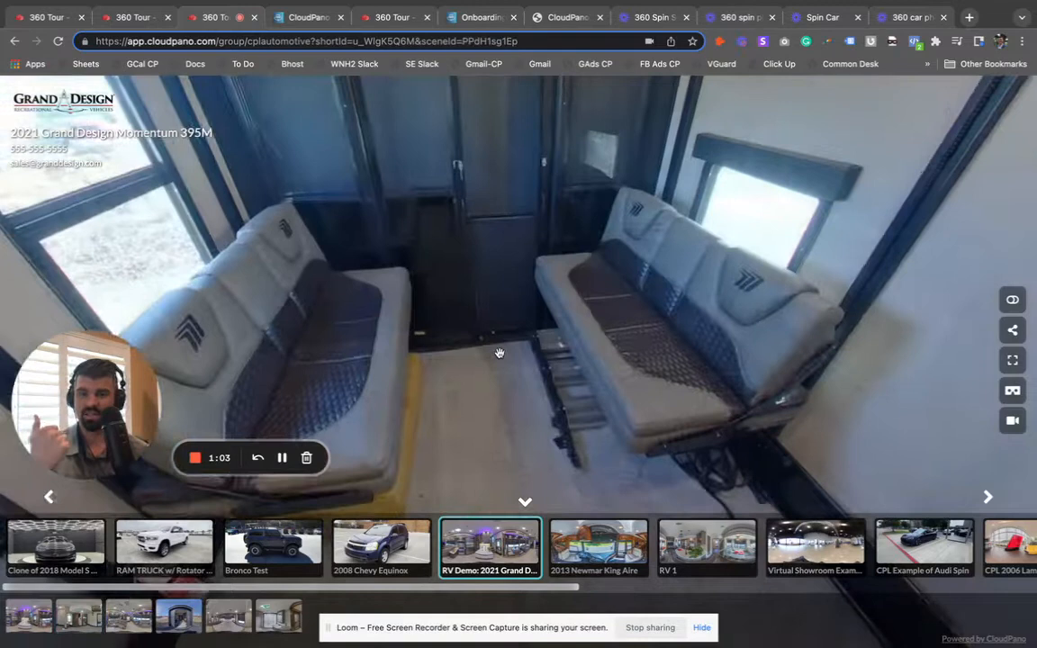
drag(500, 353, 482, 308)
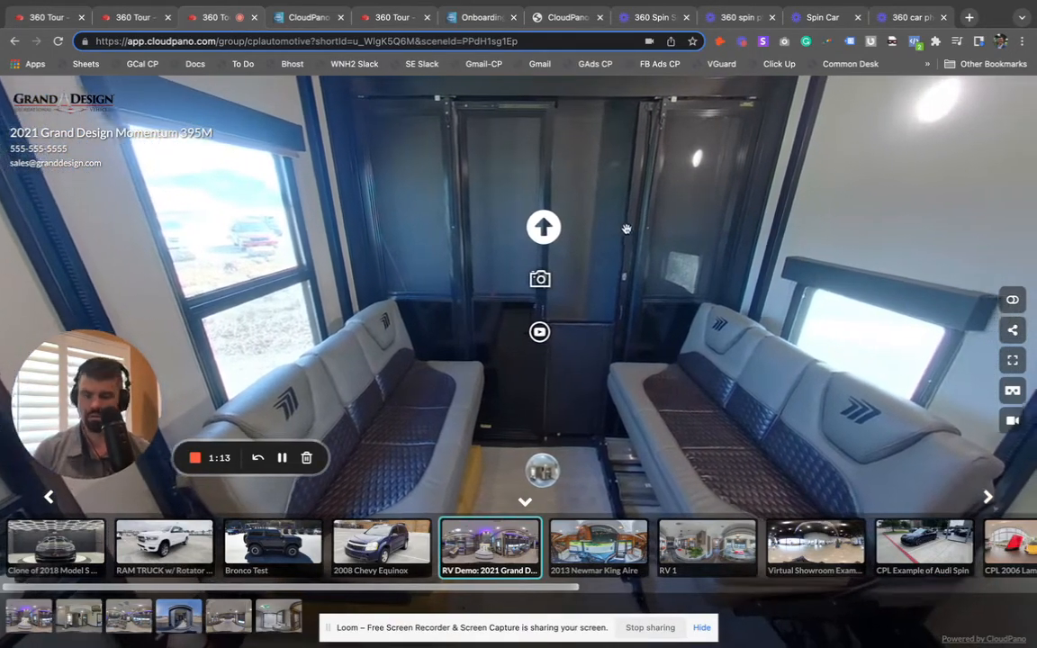
click(598, 548)
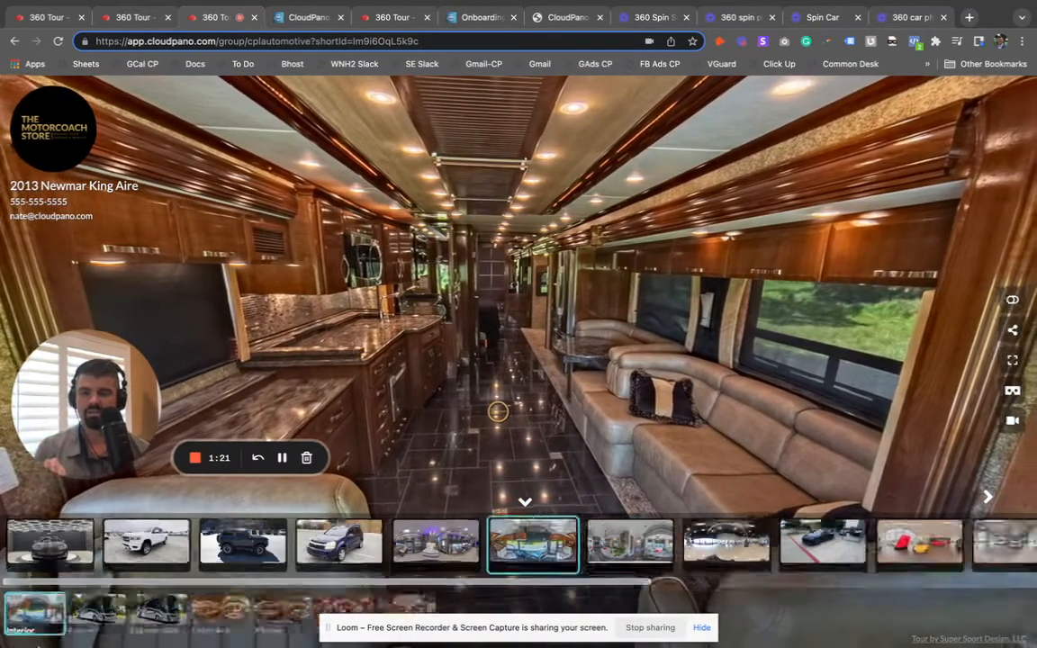
- Switch to the Bronco Test tour showing the dark Ford Bronco on the dealership lot
click(576, 544)
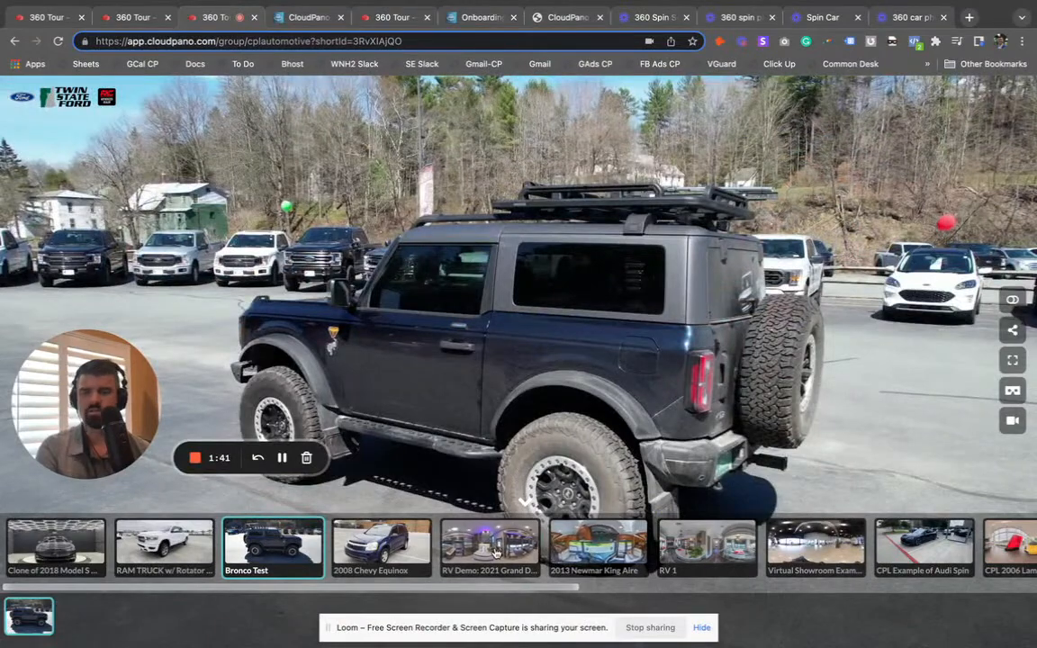
click(490, 547)
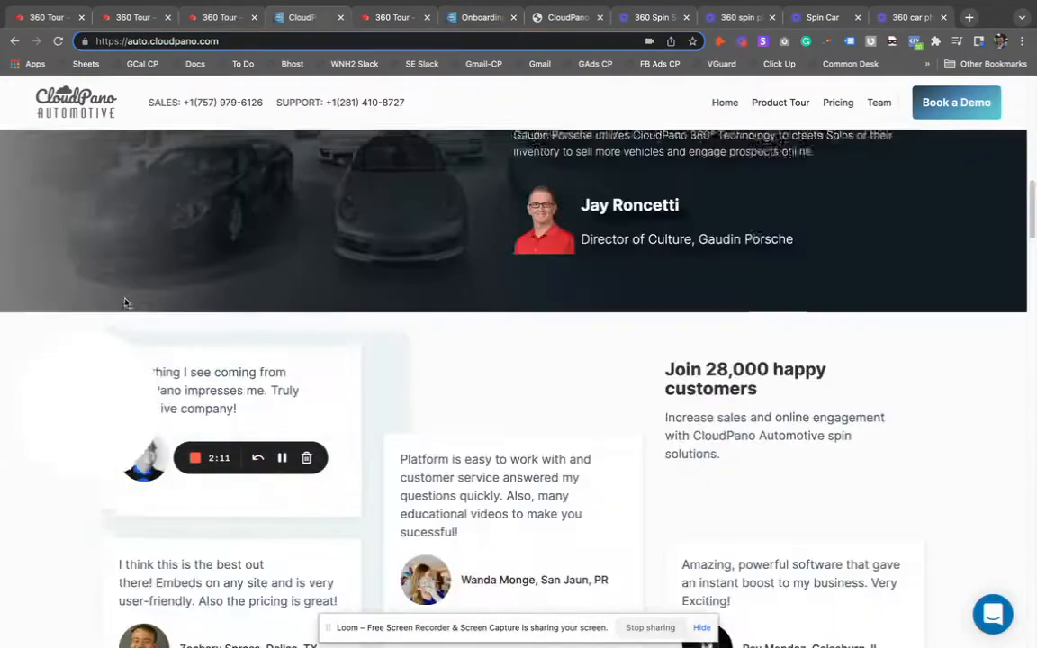
- Scroll the auto.cloudpano.com page past testimonials, spins and live selling to the dealer platform partner logos
scroll(up, 3)
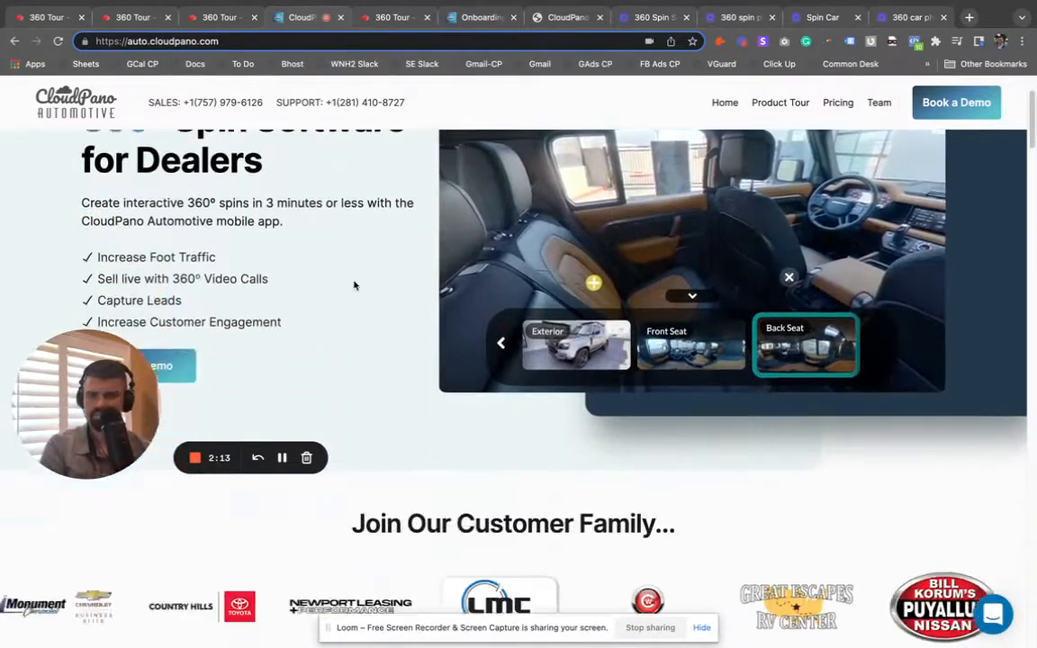
scroll(down, 3)
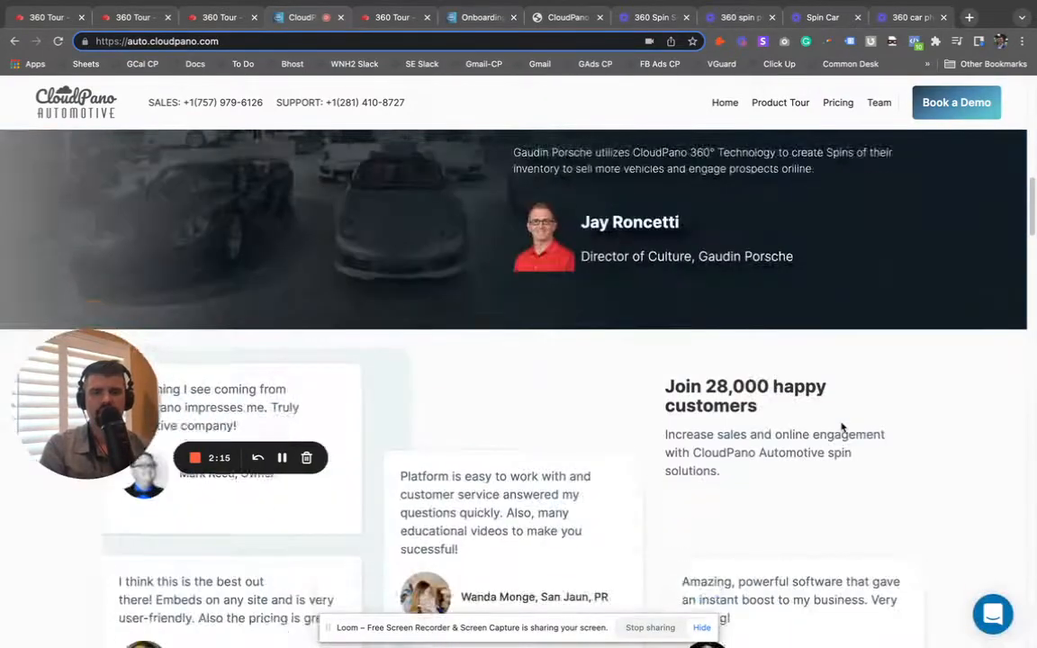
scroll(down, 3)
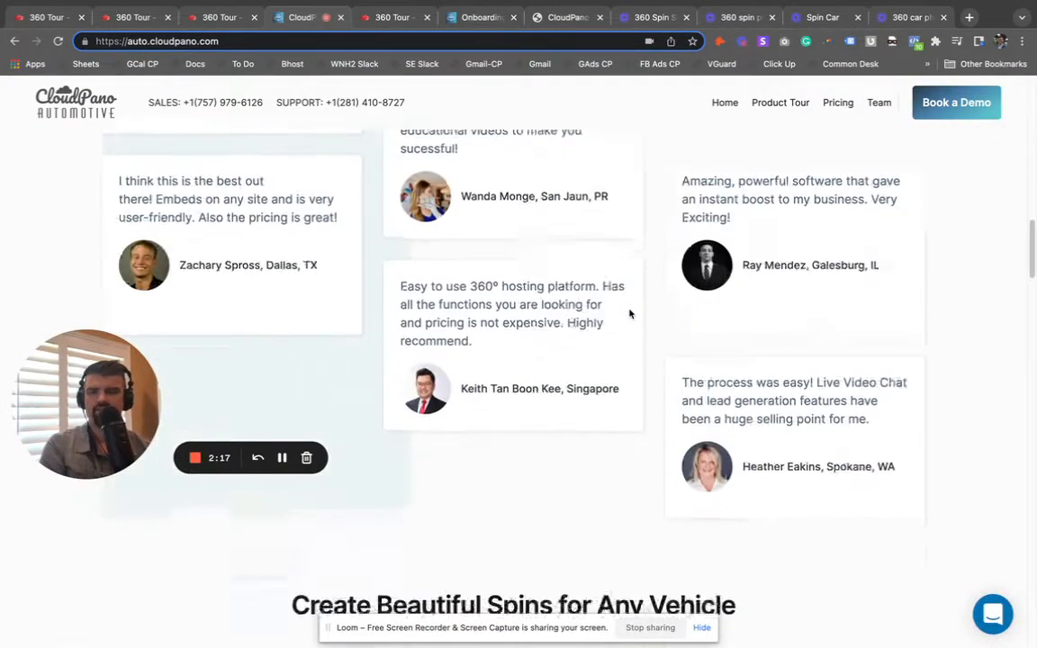
scroll(down, 3)
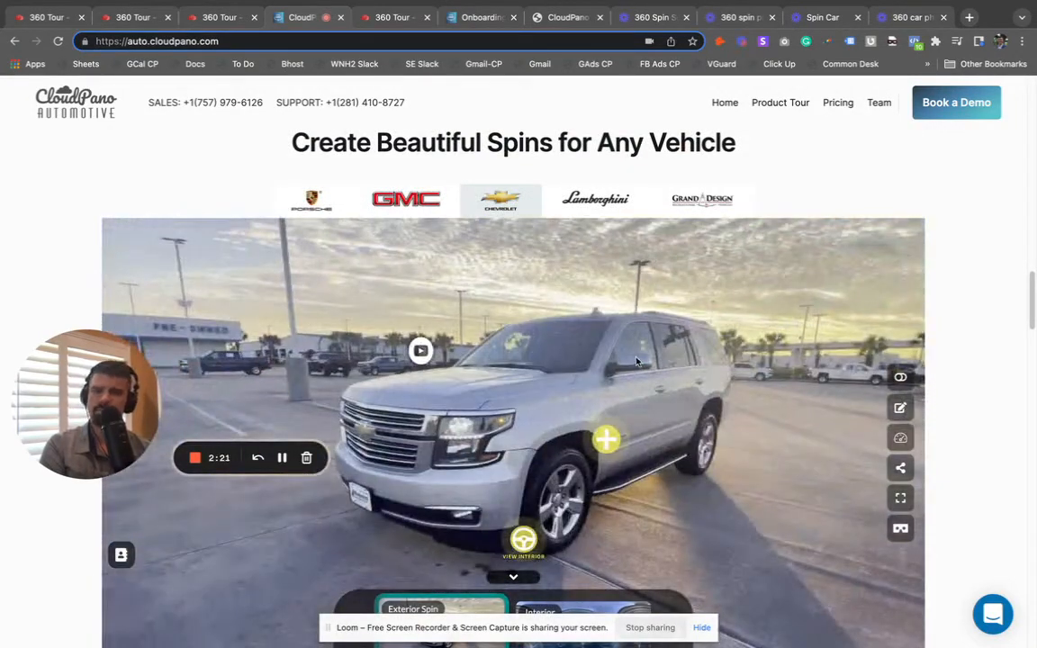
scroll(down, 3)
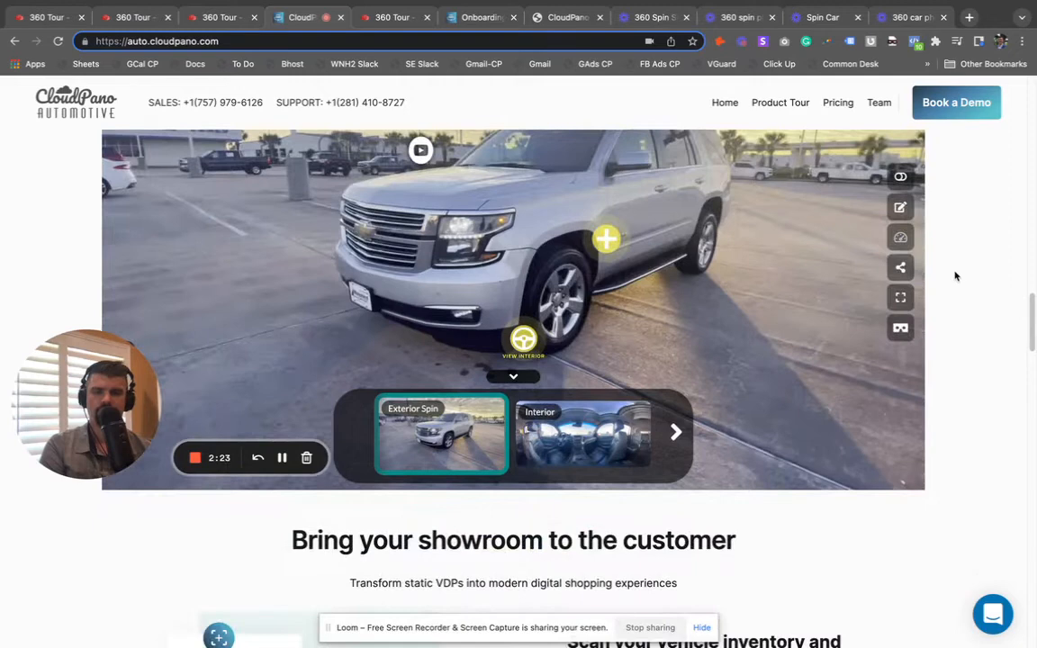
scroll(down, 3)
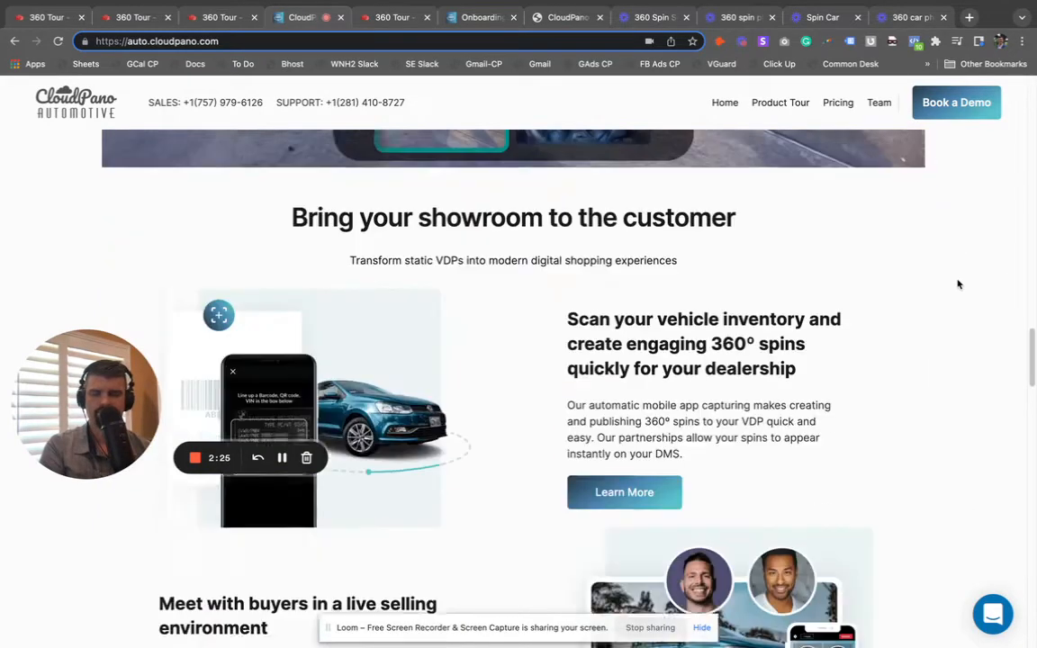
scroll(down, 3)
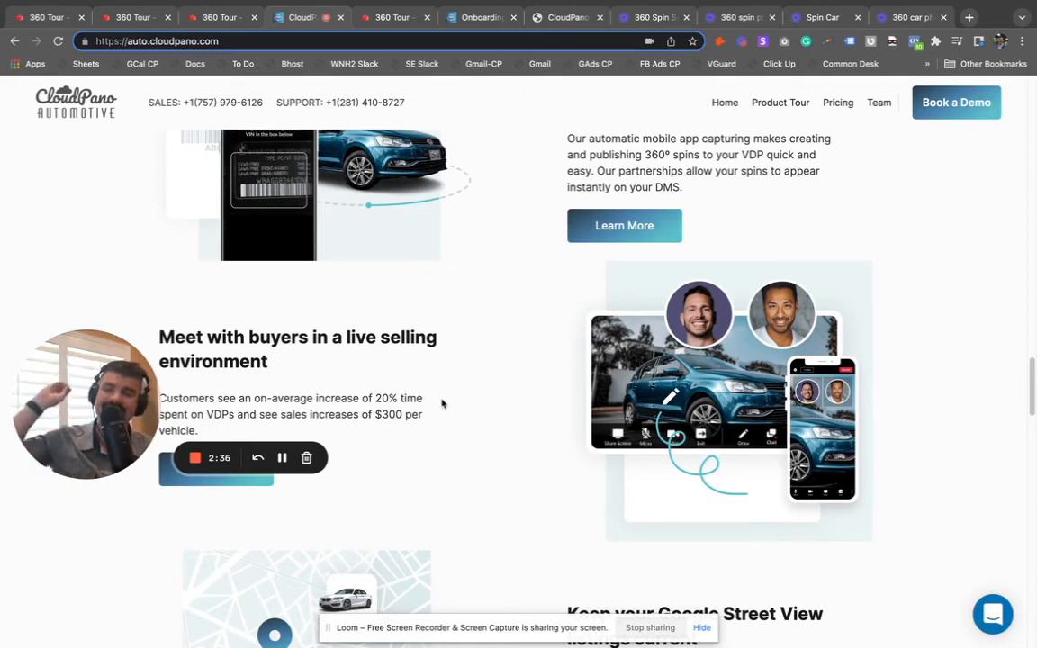
scroll(down, 3)
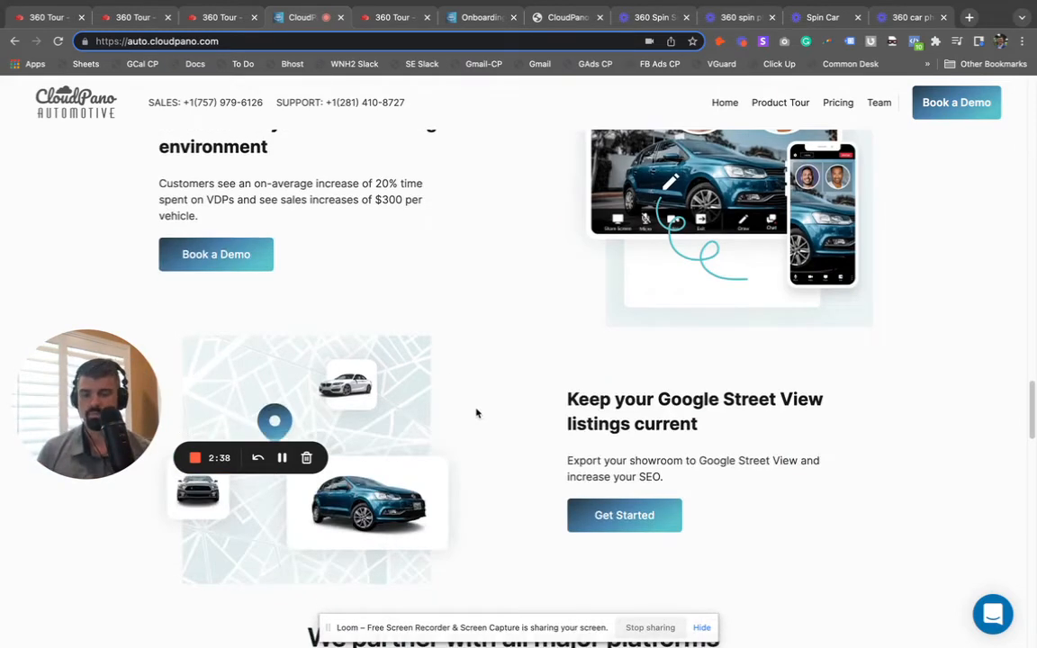
scroll(down, 3)
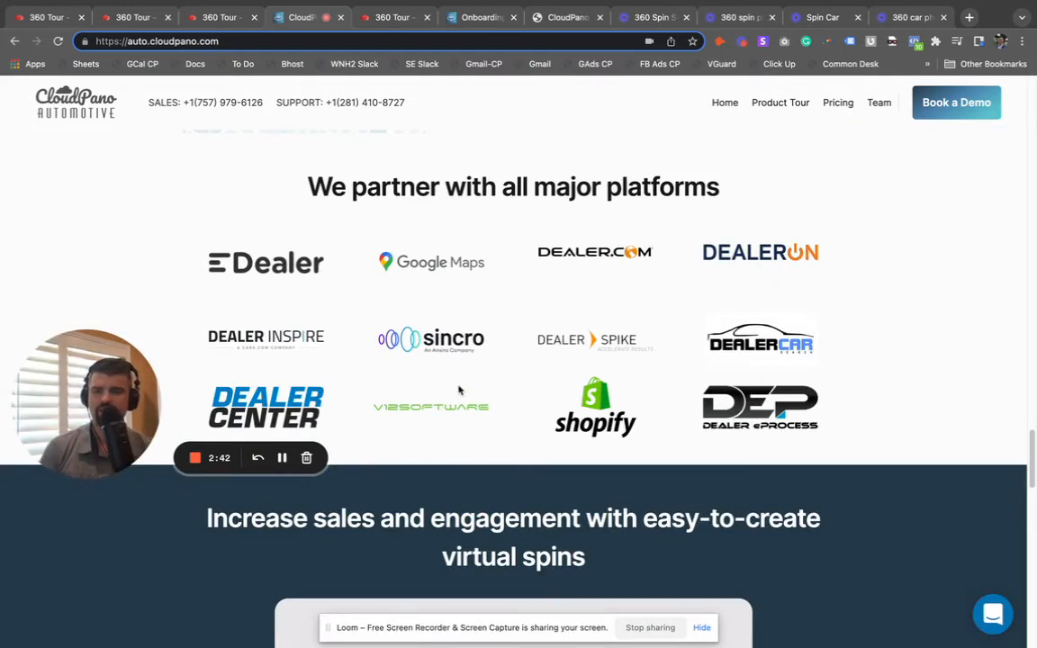
mouse_move(367, 307)
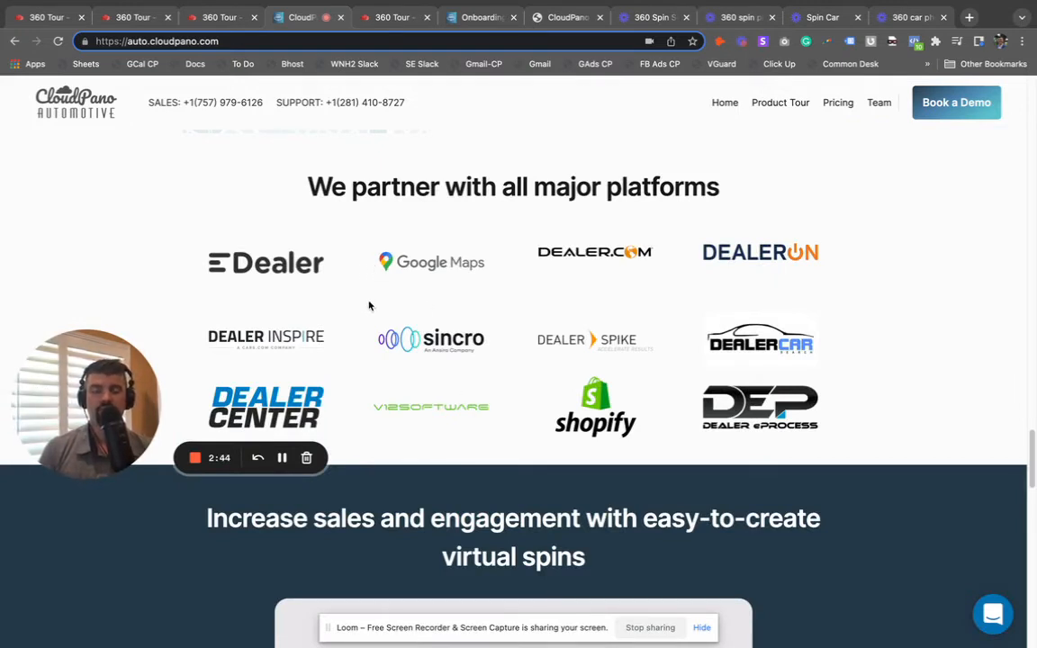
mouse_move(259, 357)
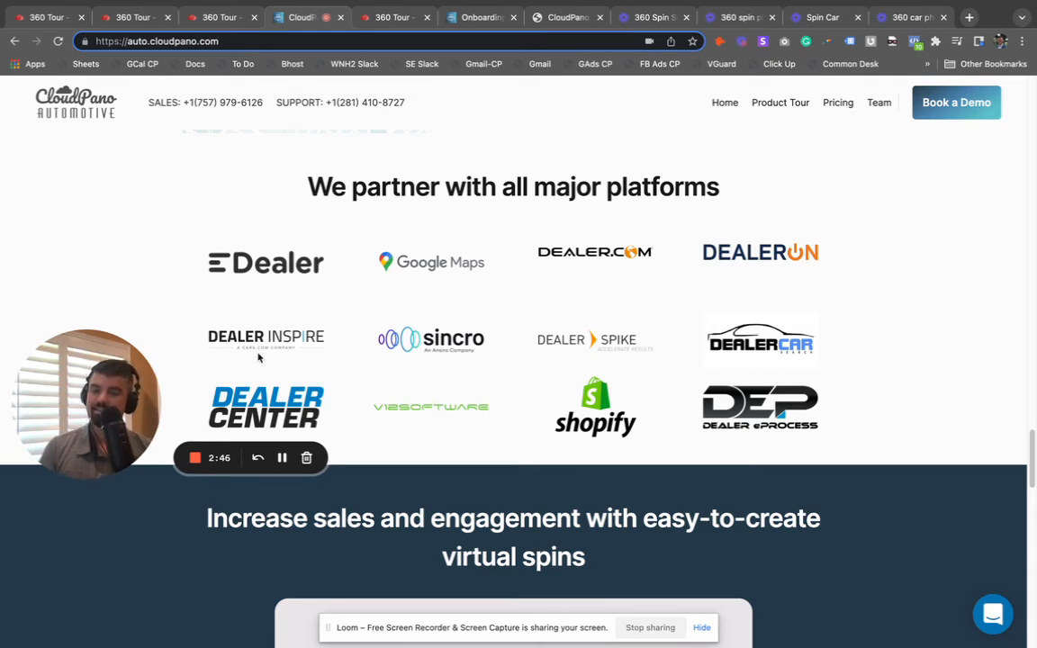